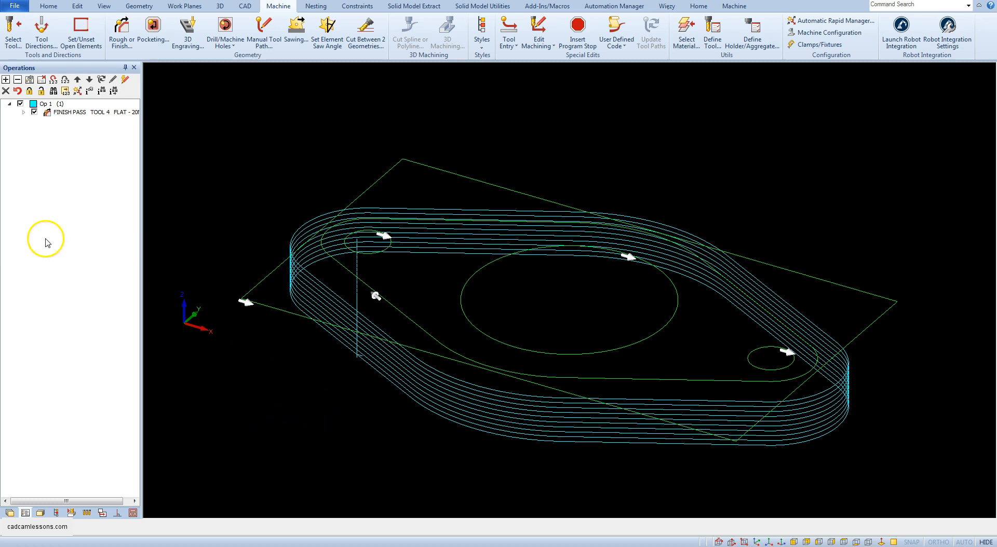
# Bring up the actions list for the FINISH PASS operation in the Operations tree.
pyautogui.rightClick(67, 112)
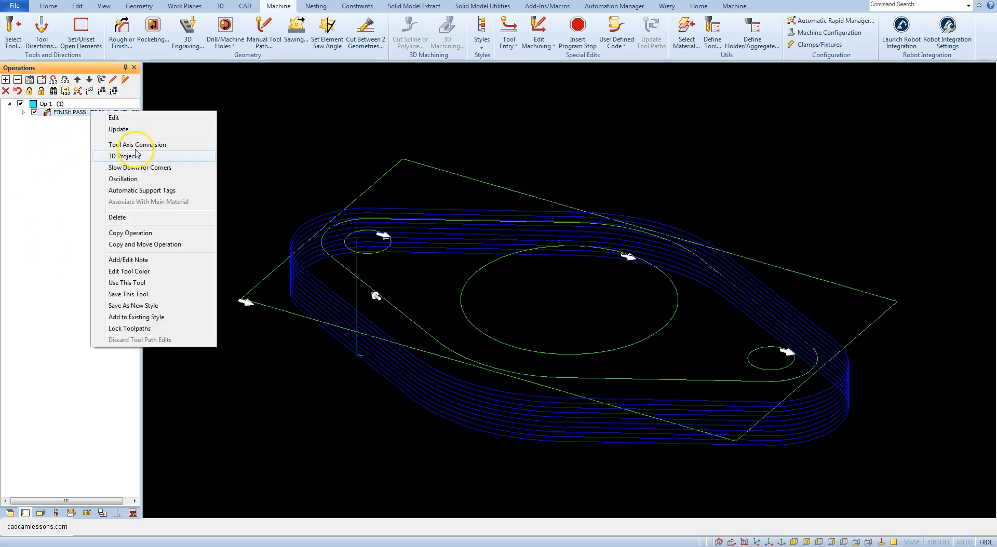
# Edit the finish pass and choose Specified depths of cut under Levels and Cuts.
pyautogui.click(115, 118)
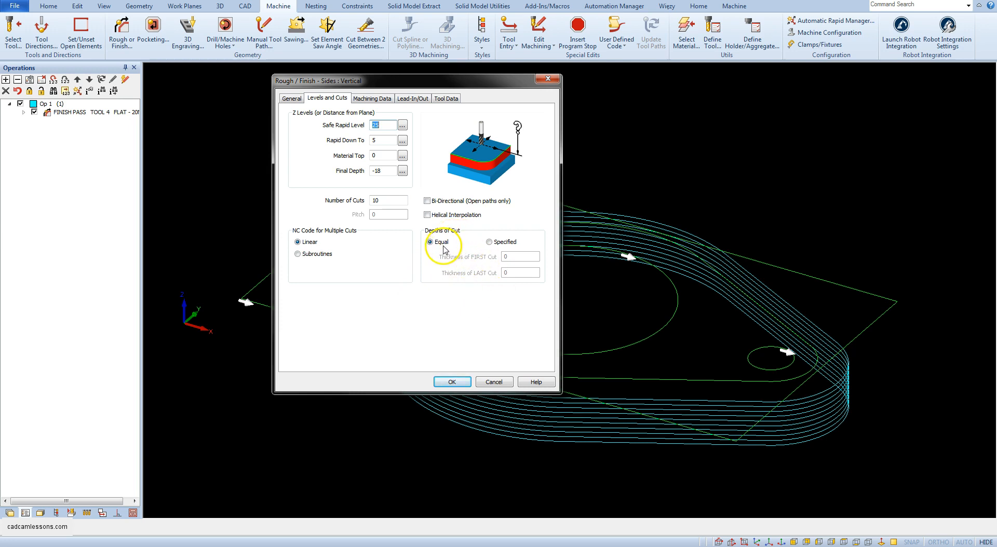
pyautogui.moveTo(412, 264)
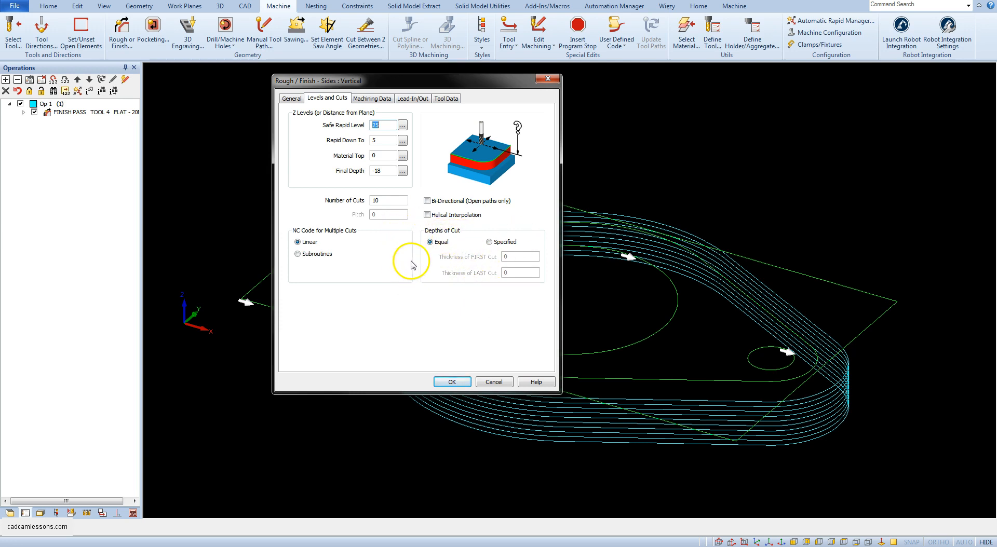
pyautogui.click(488, 242)
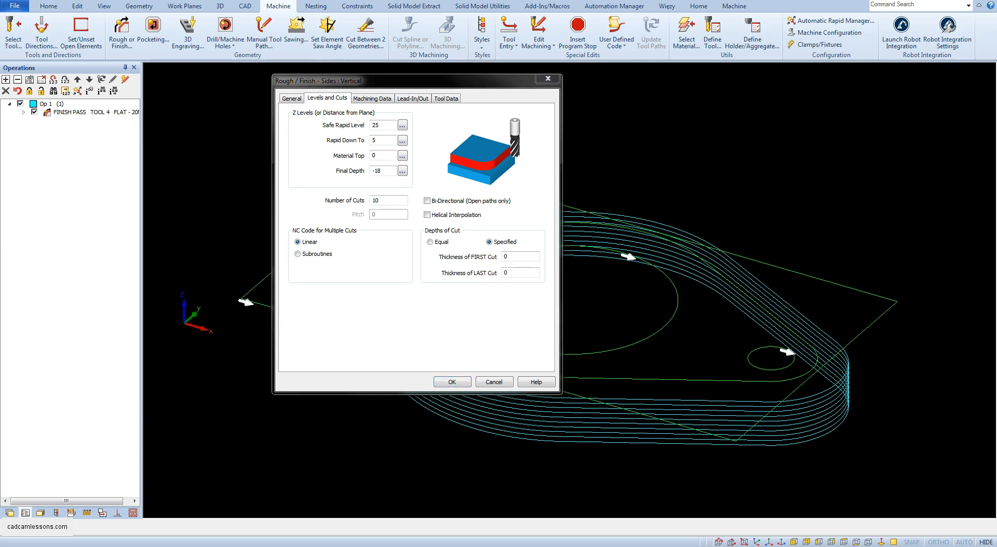
# Enter 0.5 as the first cut thickness and 0.2 as the last cut thickness.
pyautogui.click(519, 256)
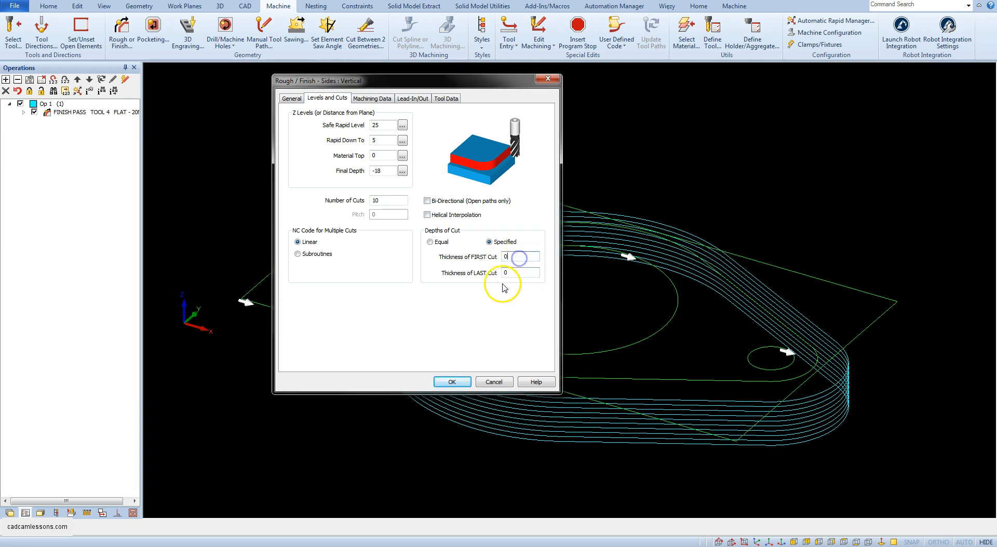
pyautogui.write('0.5')
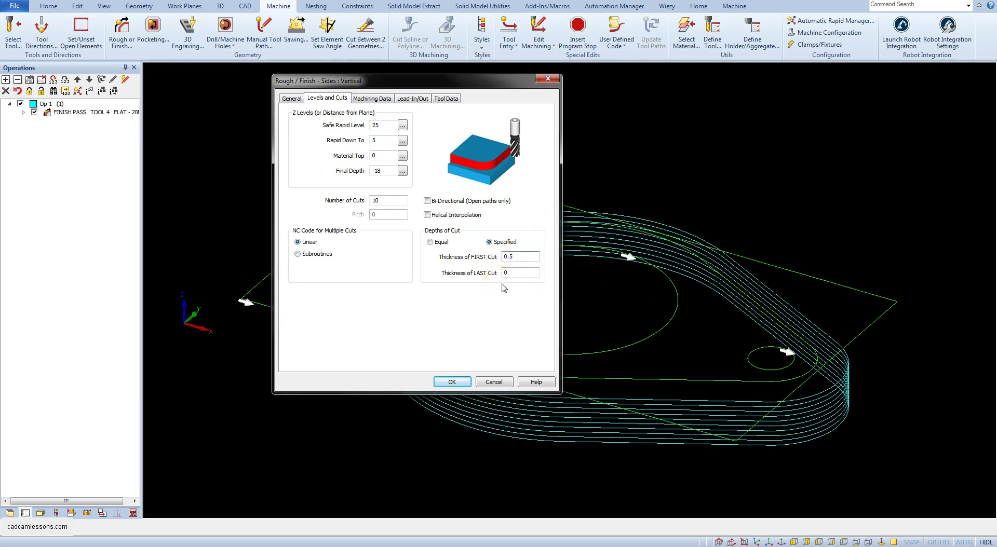
pyautogui.click(520, 272)
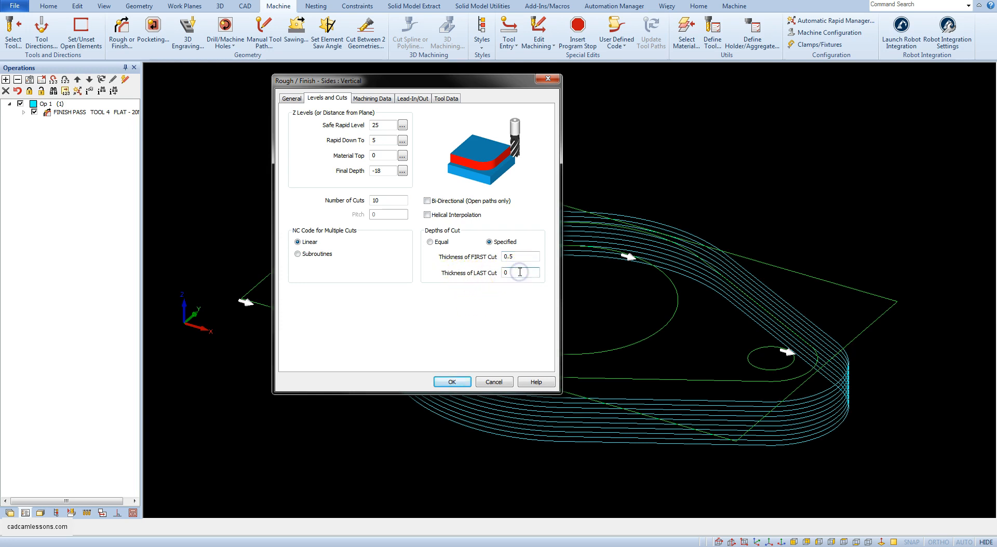
pyautogui.write('0.2')
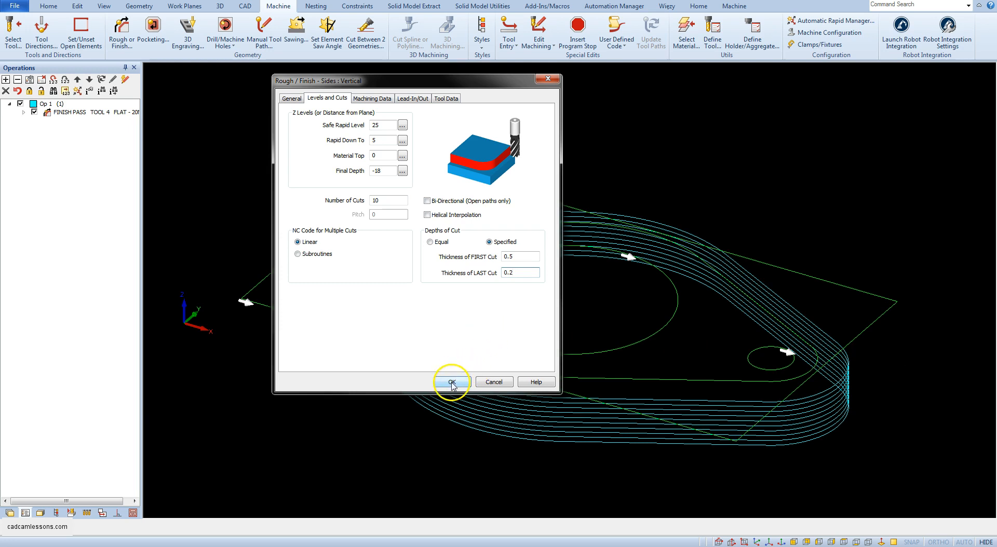
# Confirm with OK so the finish pass toolpath regenerates with the new depths.
pyautogui.click(452, 381)
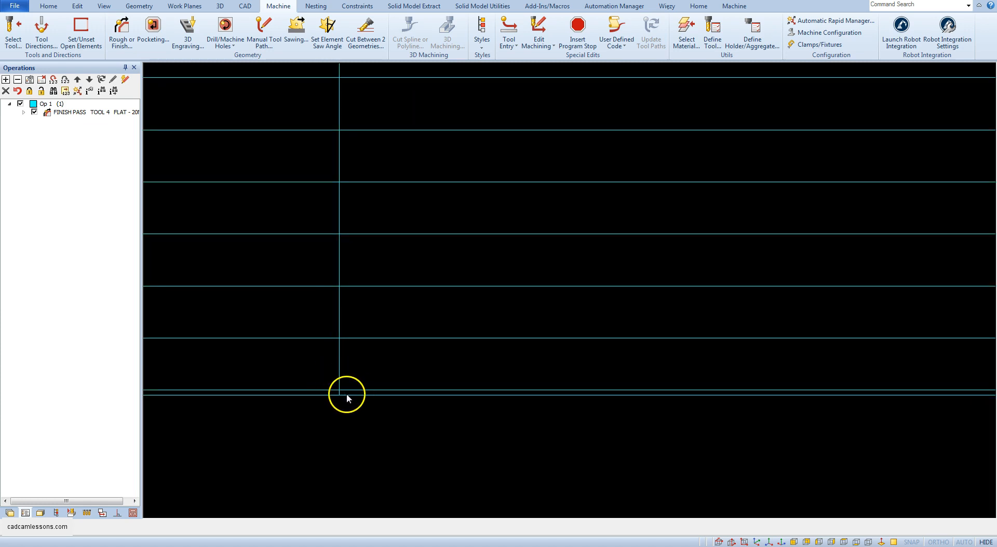
pyautogui.moveTo(348, 395)
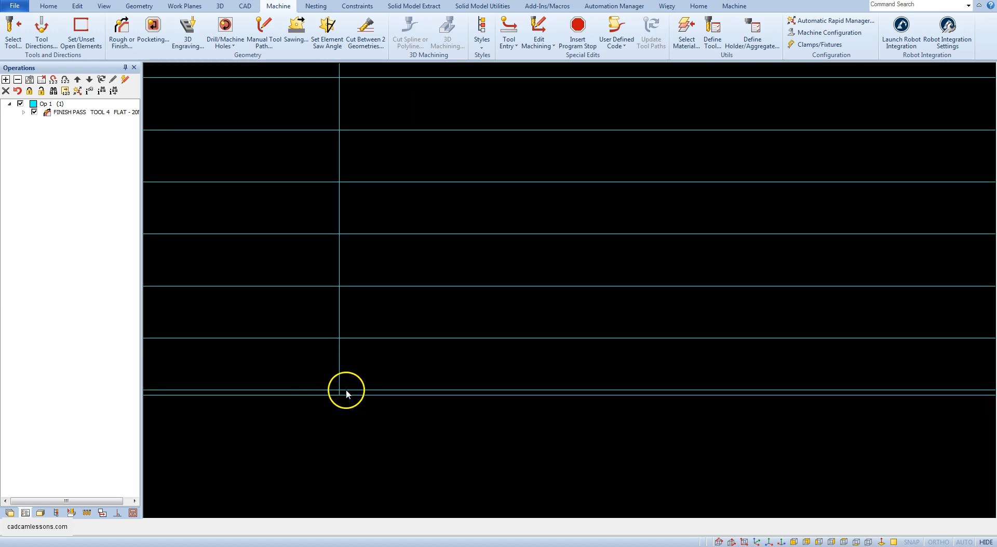
pyautogui.moveTo(350, 396)
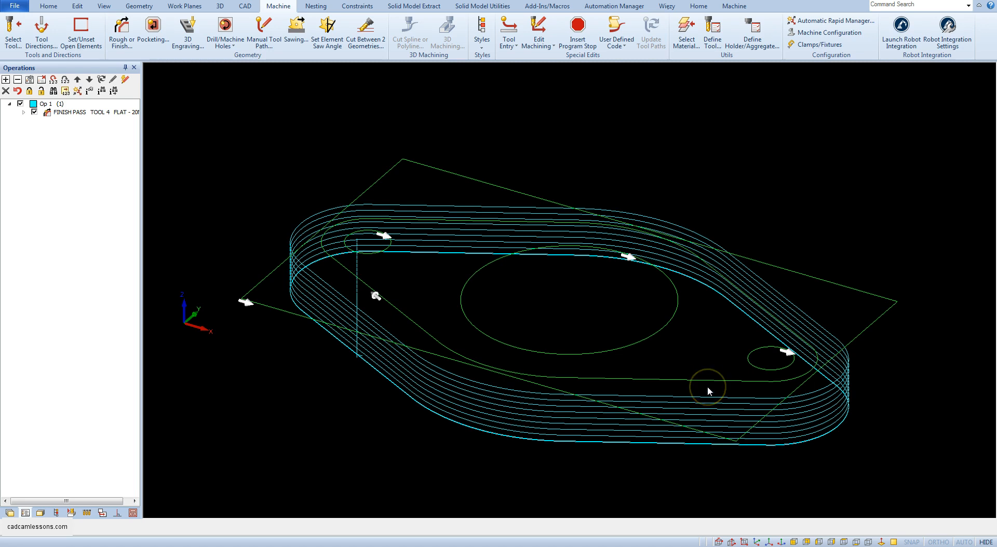
pyautogui.moveTo(710, 392)
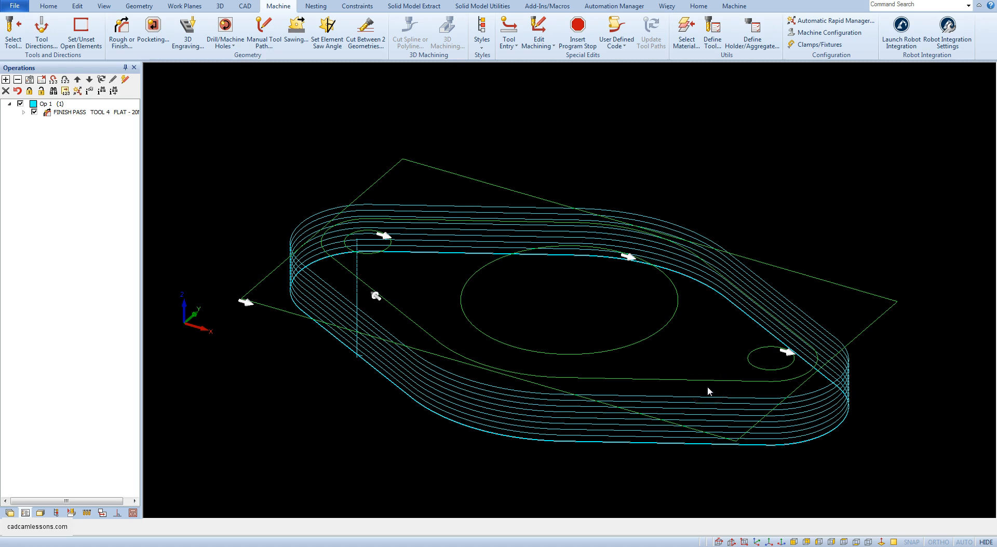